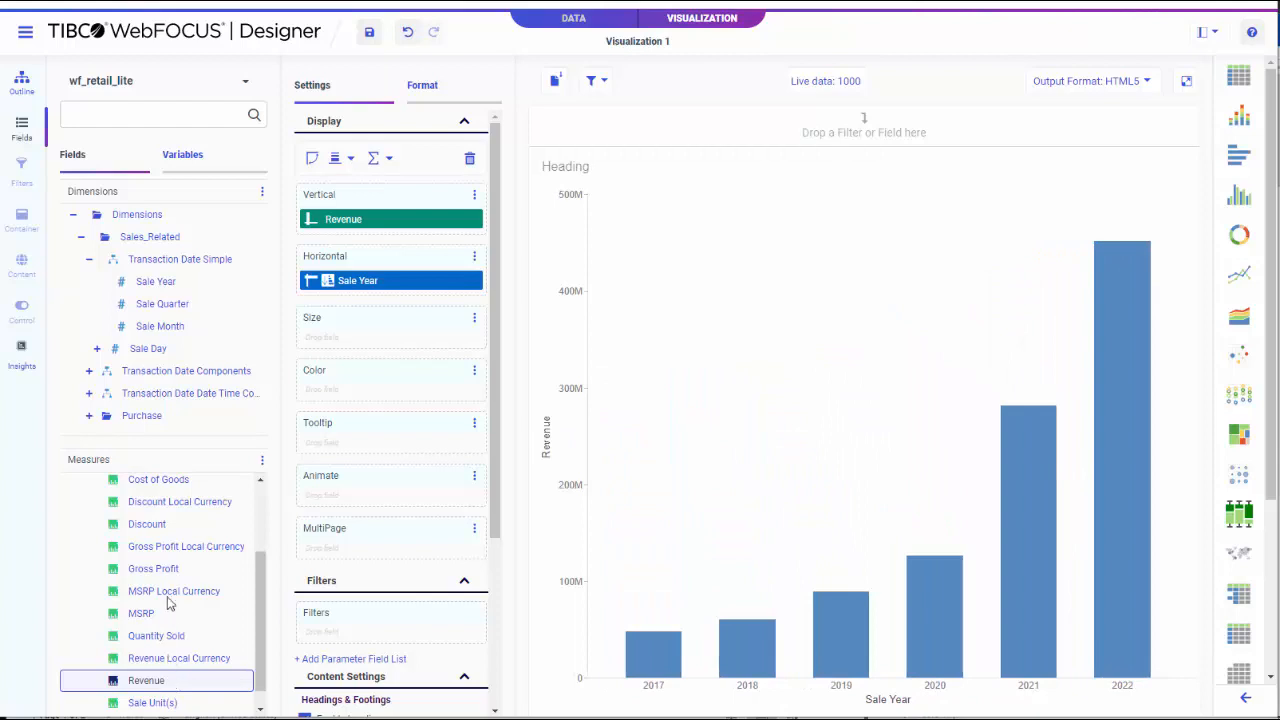
Expand the Store dimension, colour by Store Business Sub Region, then remove it again.
scroll(down, 3)
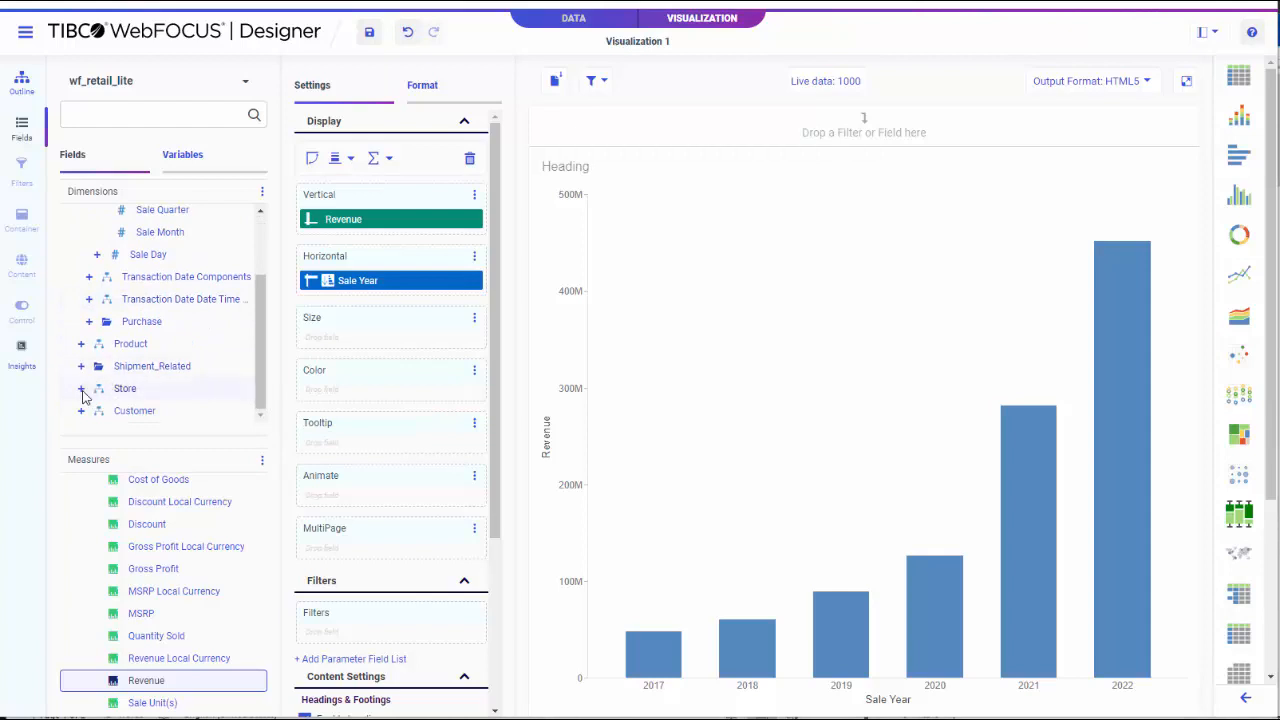
click(80, 388)
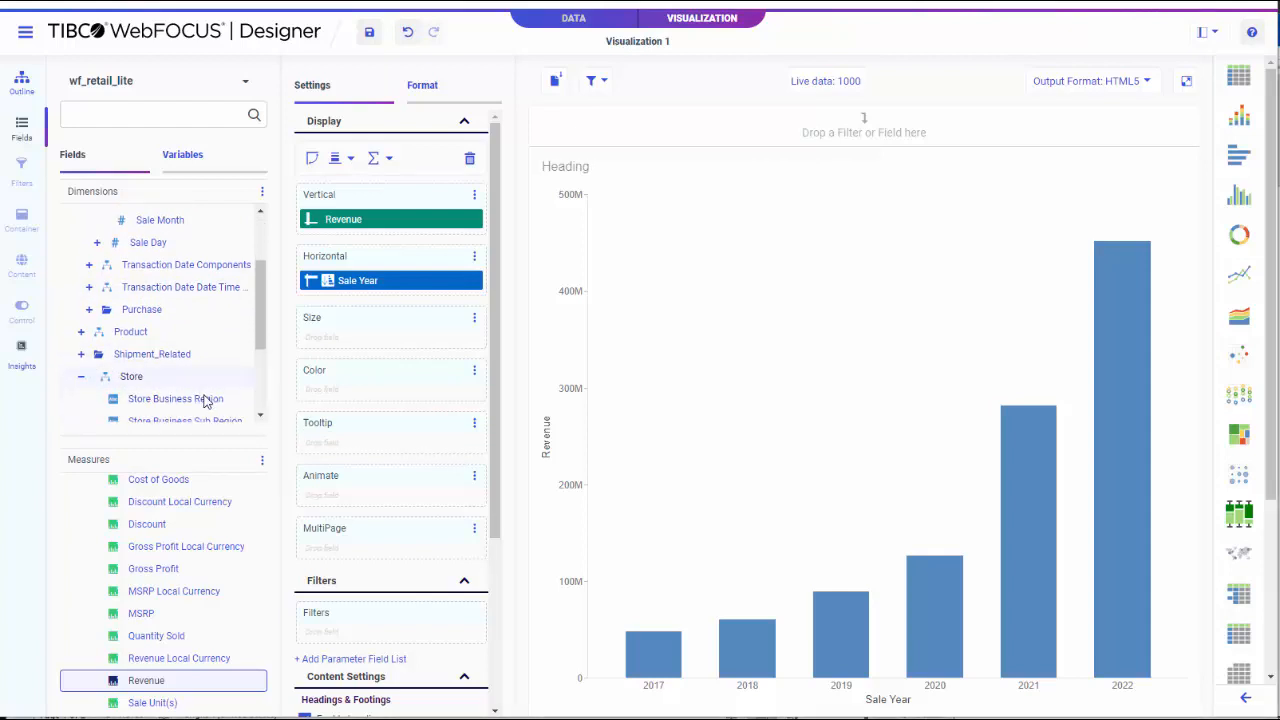
scroll(down, 3)
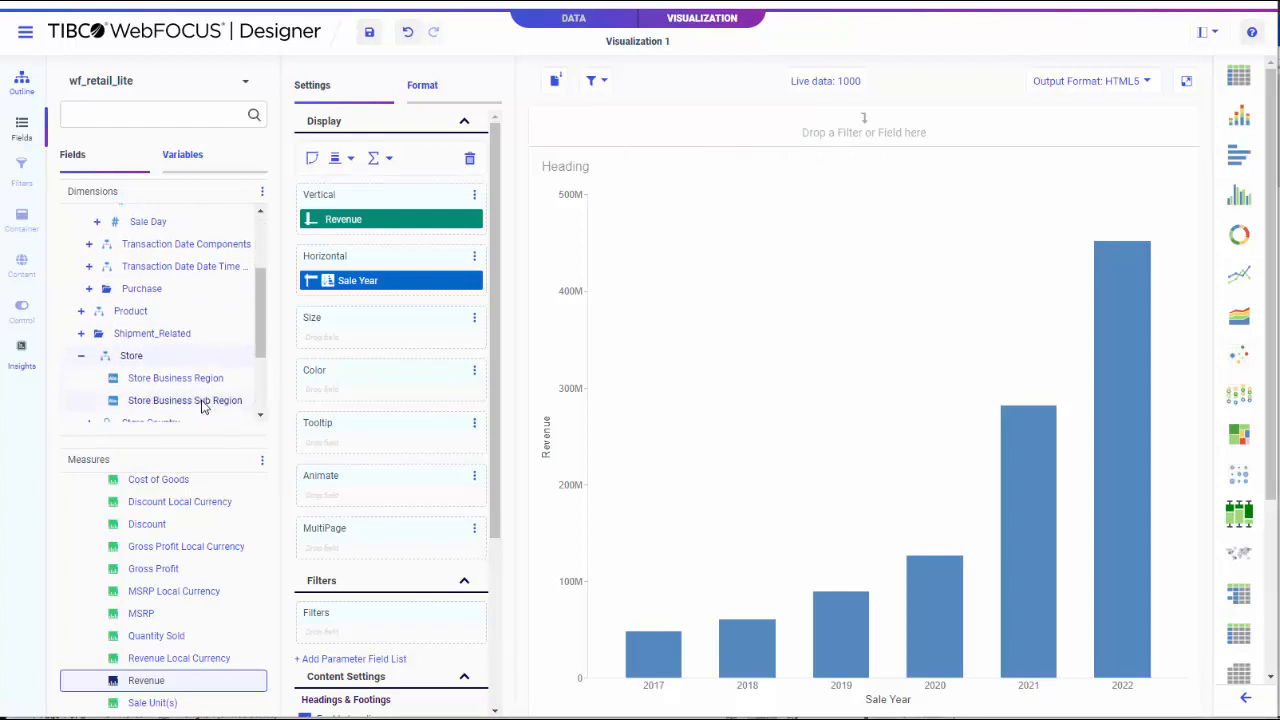
drag(184, 400, 390, 394)
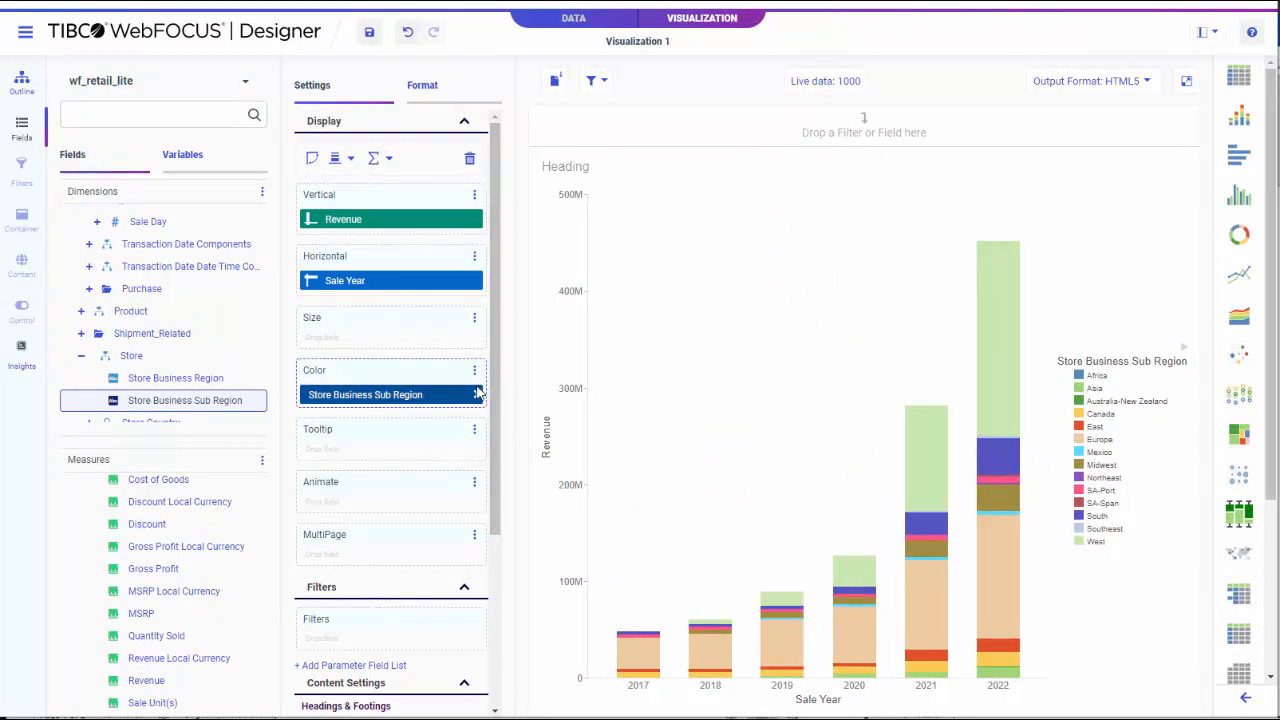
click(476, 394)
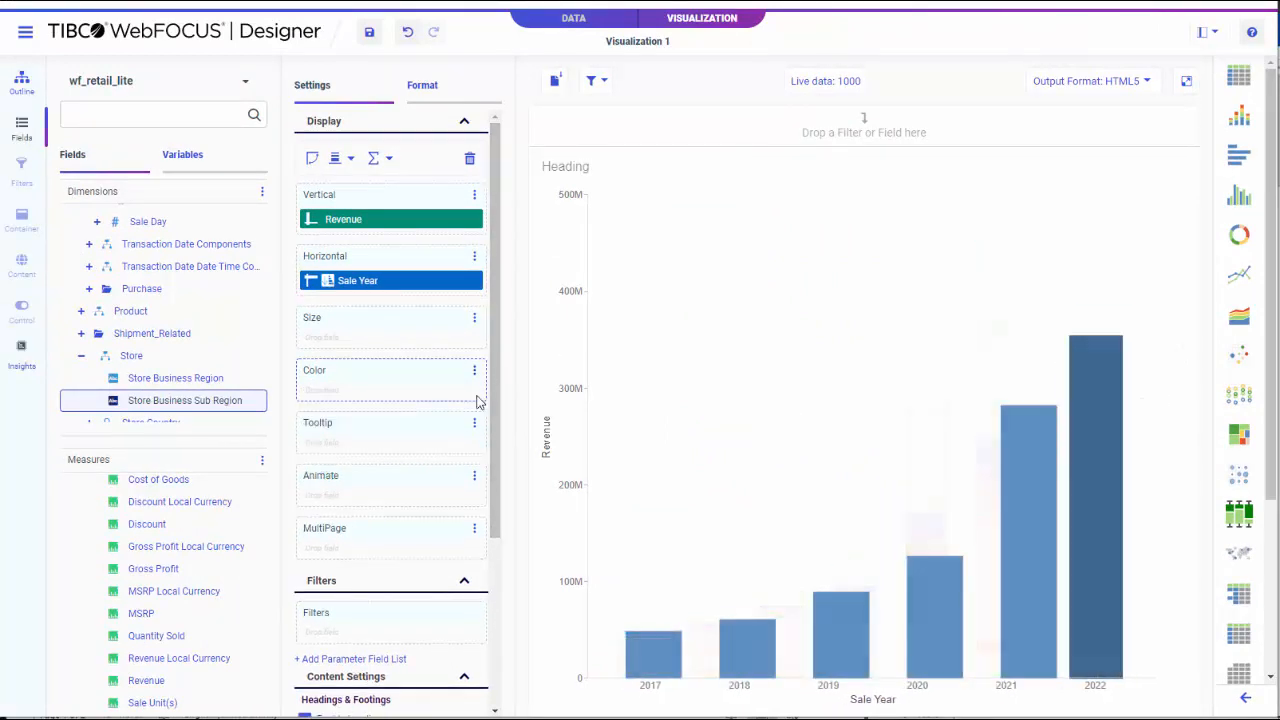
Colour the bars by Store Business Region and hide that field from the chart.
click(176, 378)
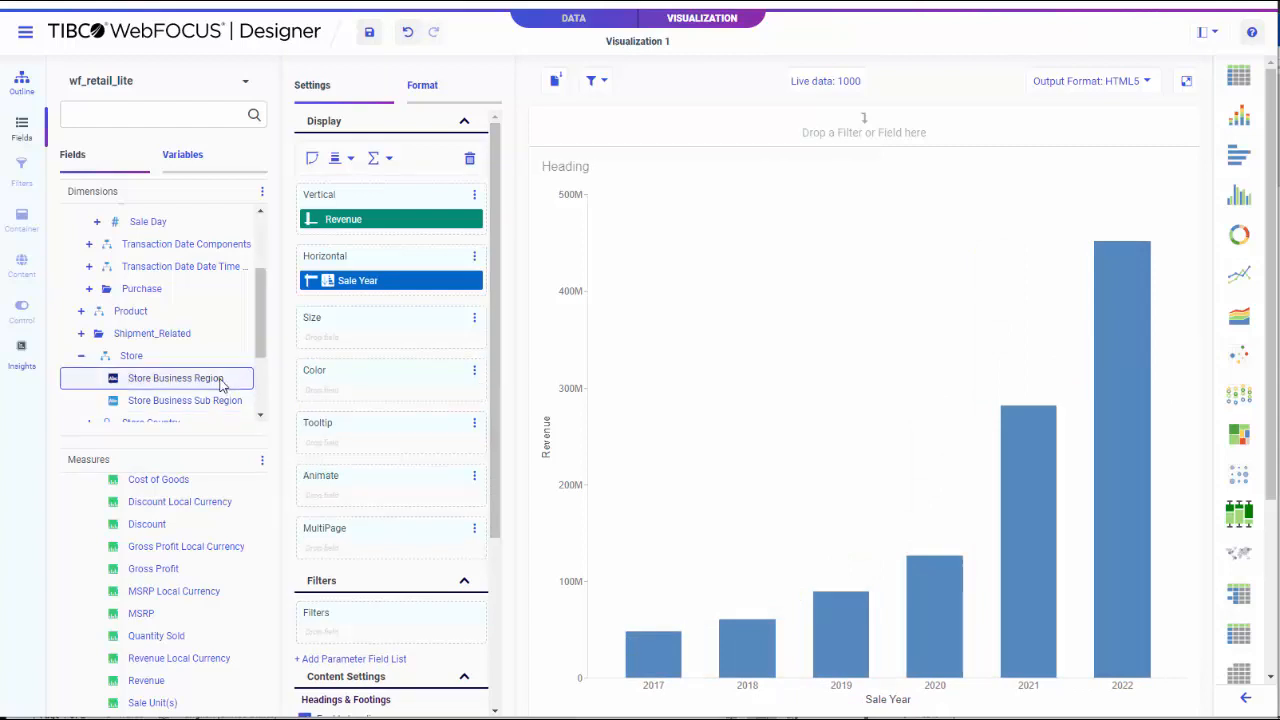
drag(176, 378, 390, 394)
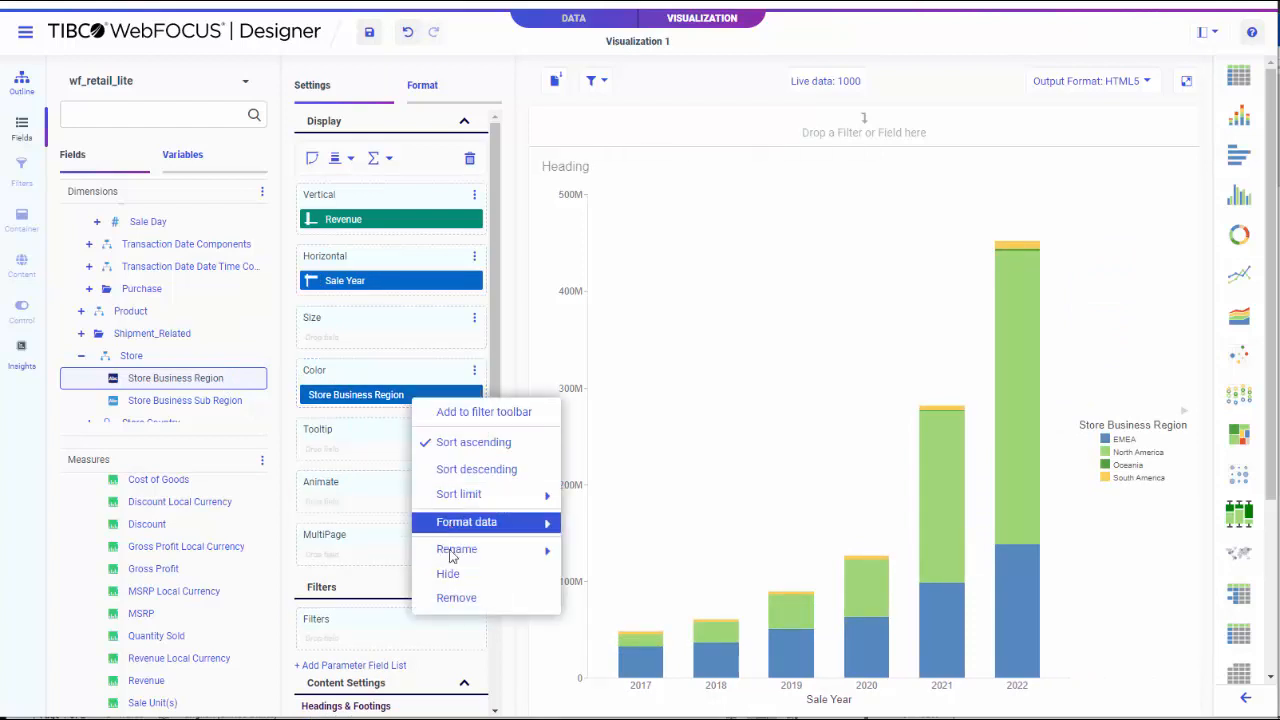
click(448, 574)
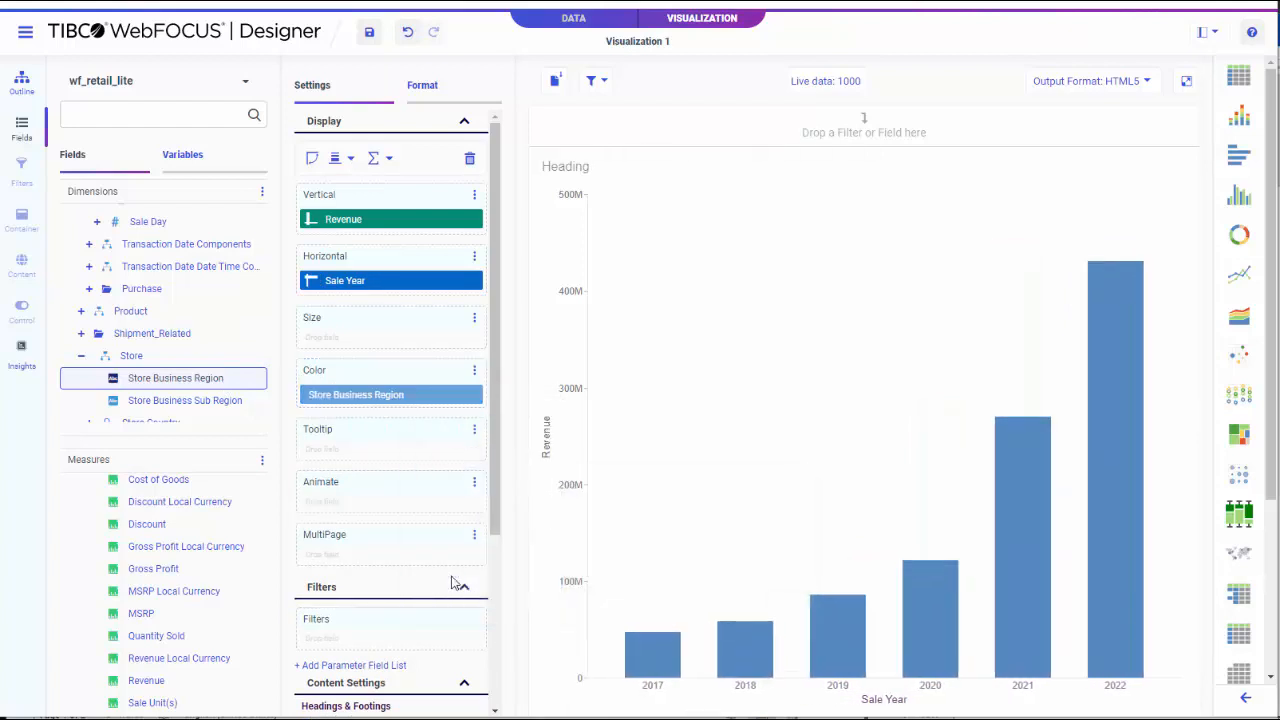
click(184, 400)
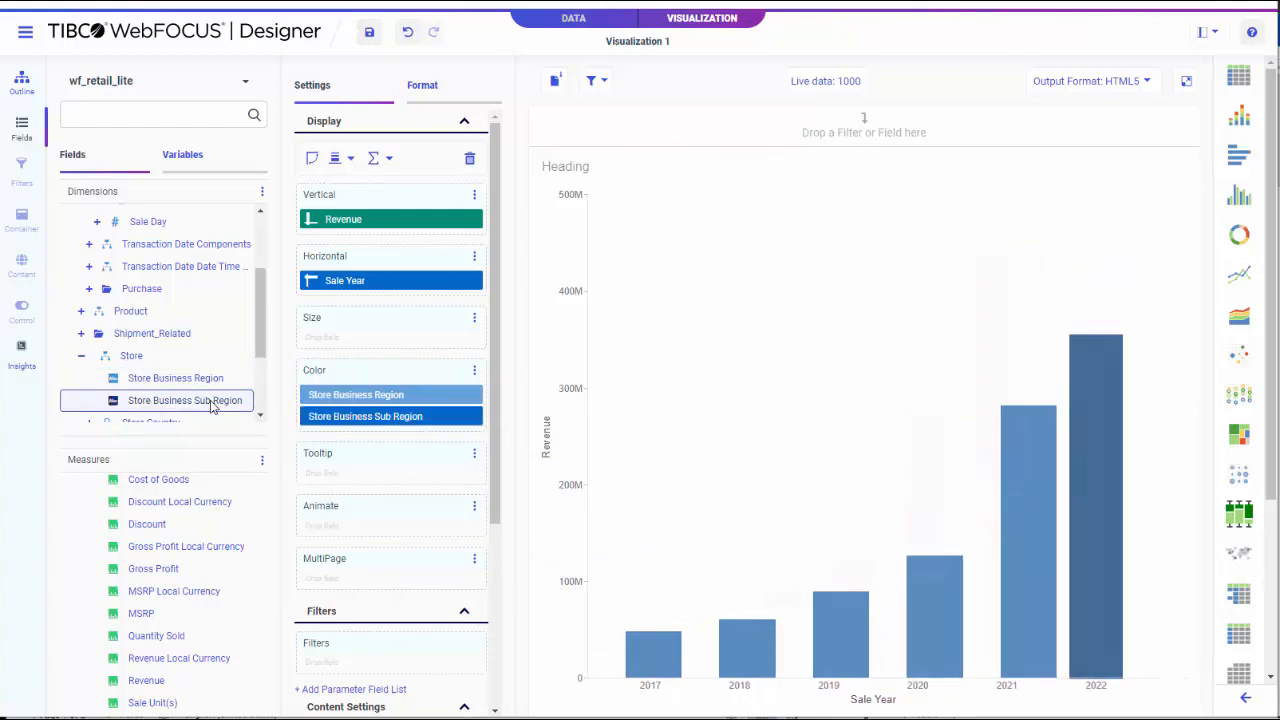
Add Store Business Sub Region under the hidden region and review the stacked chart.
click(184, 400)
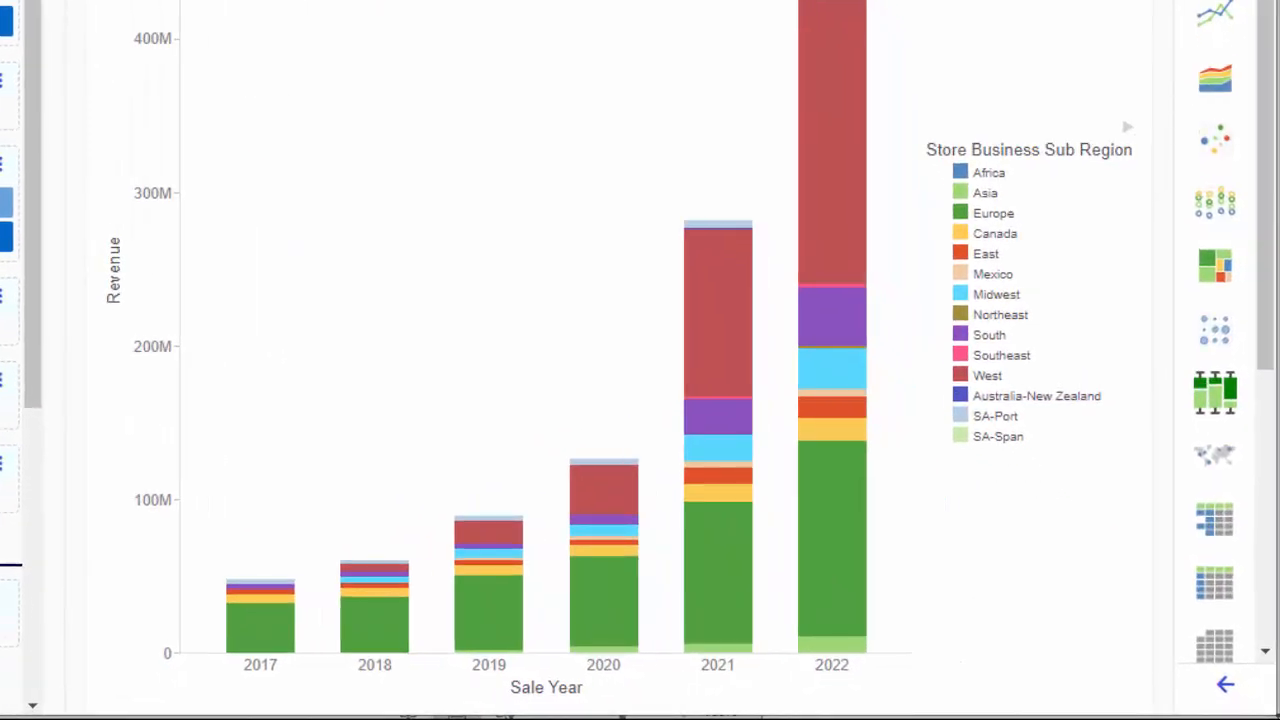
click(1028, 148)
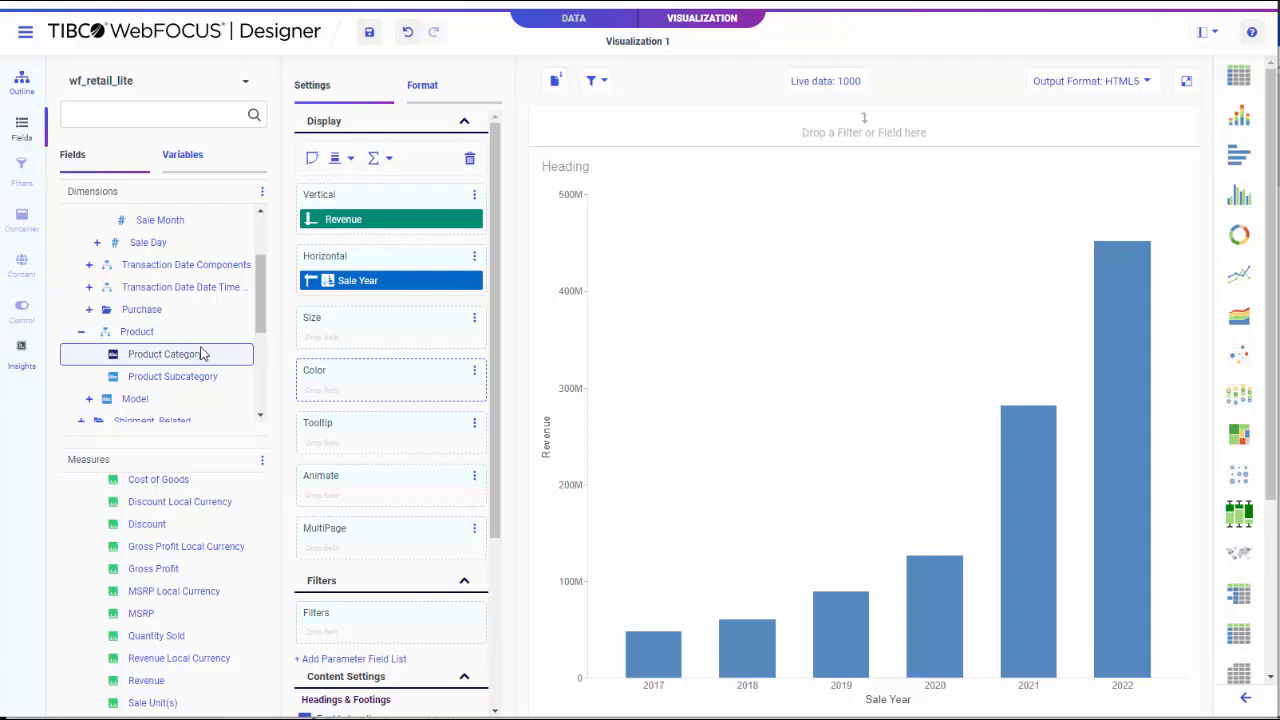
mouse_move(164, 354)
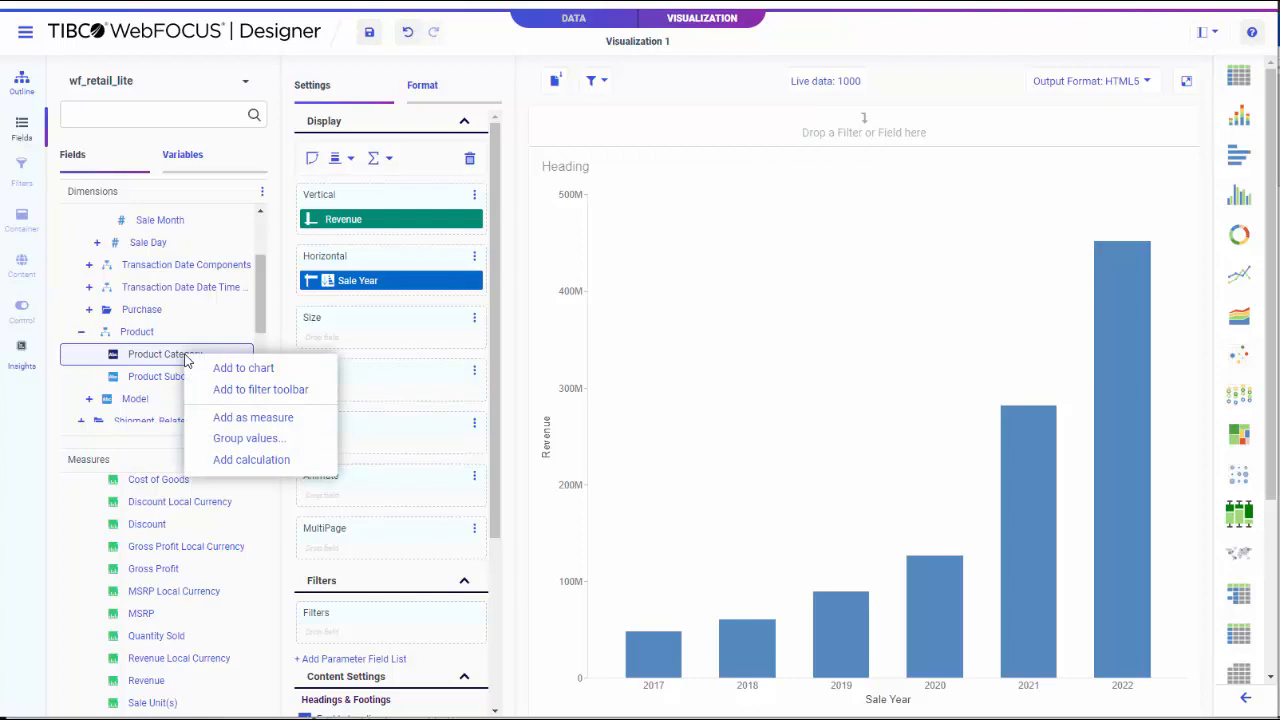
mouse_move(250, 458)
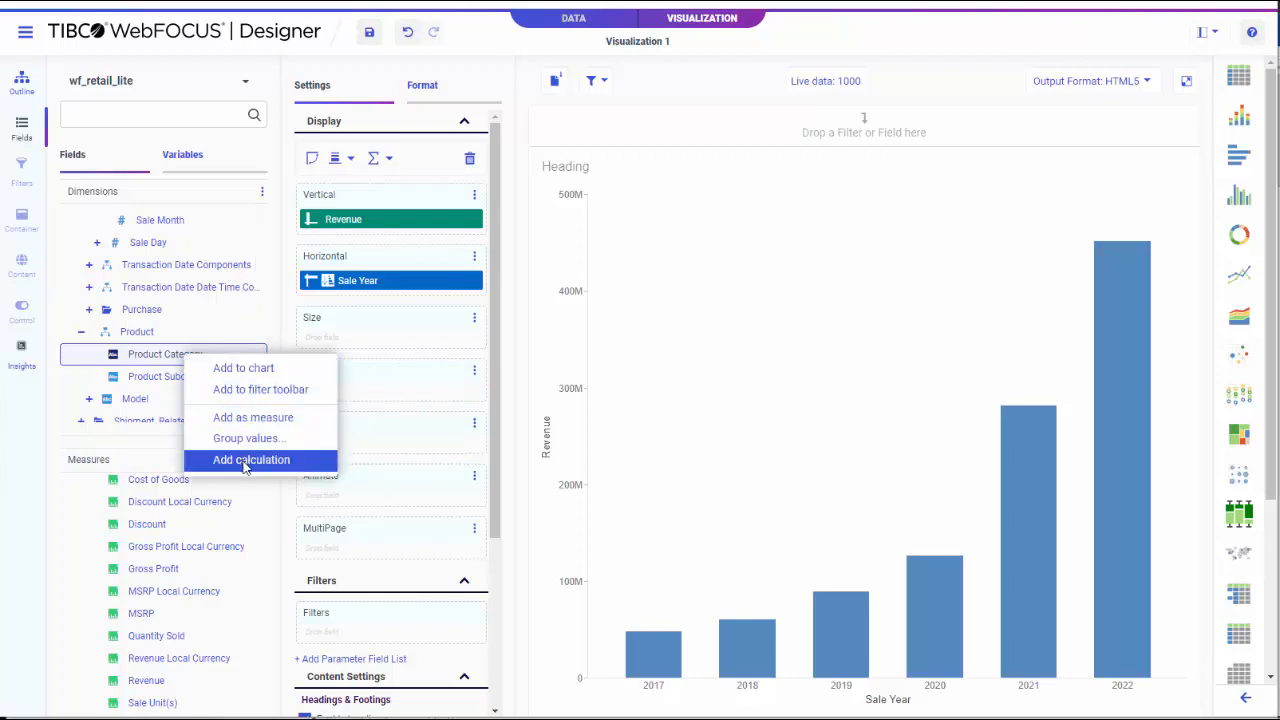
Start a new calculation from Product Category in the Fields panel.
click(252, 458)
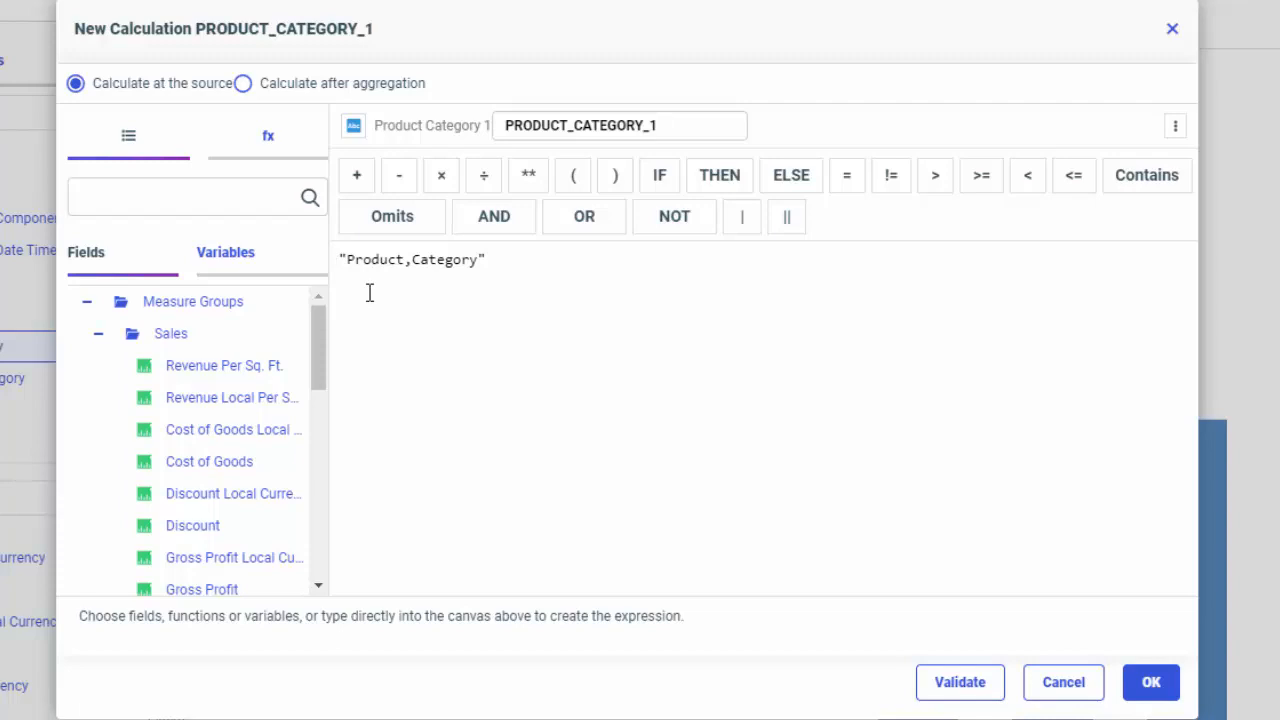
mouse_move(444, 384)
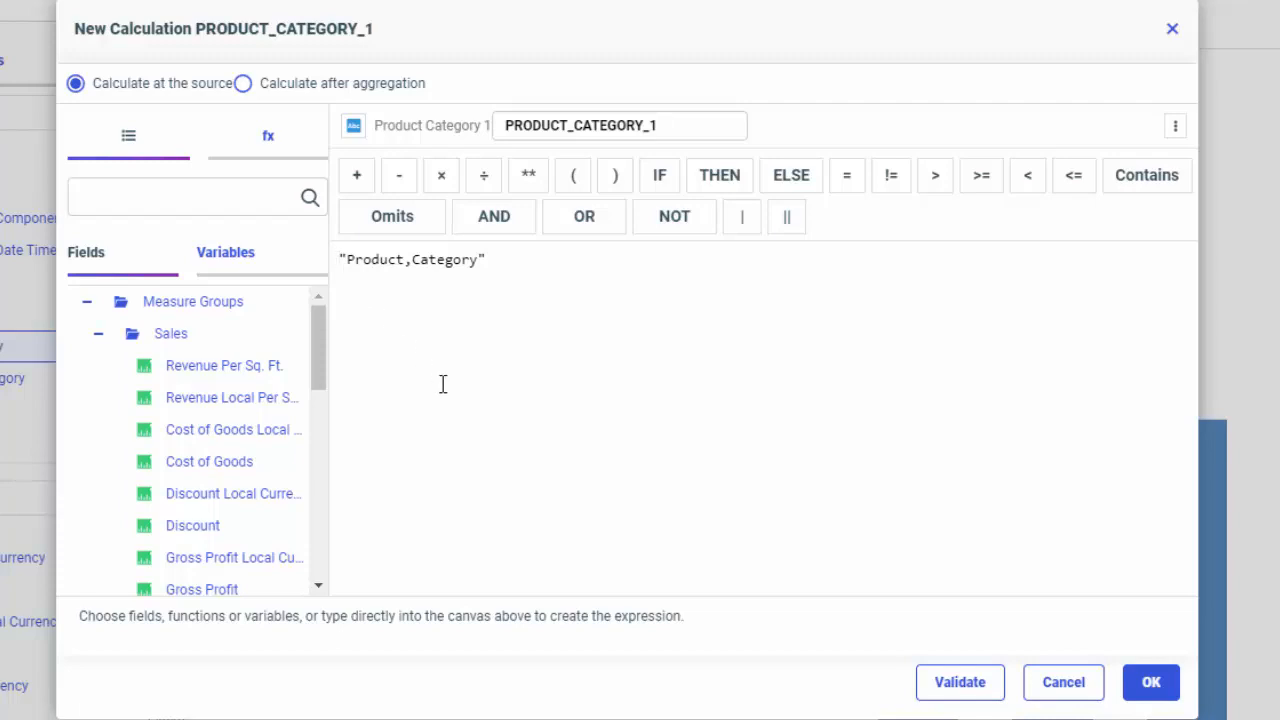
Enter a DECODE expression numbering Televisions 1 through Media Player 7, validate and save it.
text(DECODE)
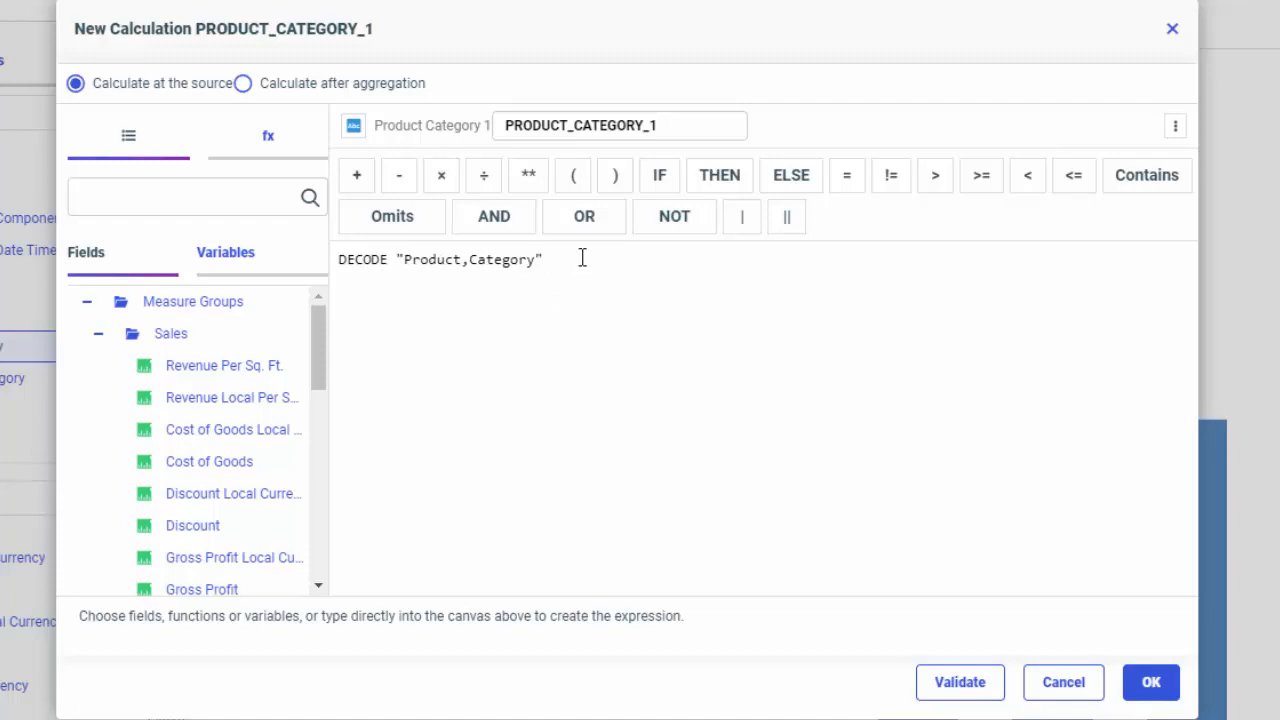
text(('Televisions' 1 'Camcorder' 2 'Stereo Systems' 3 'Accessories' 4 'Video Production' 5 'Computers' 6 'Media Player' 7))
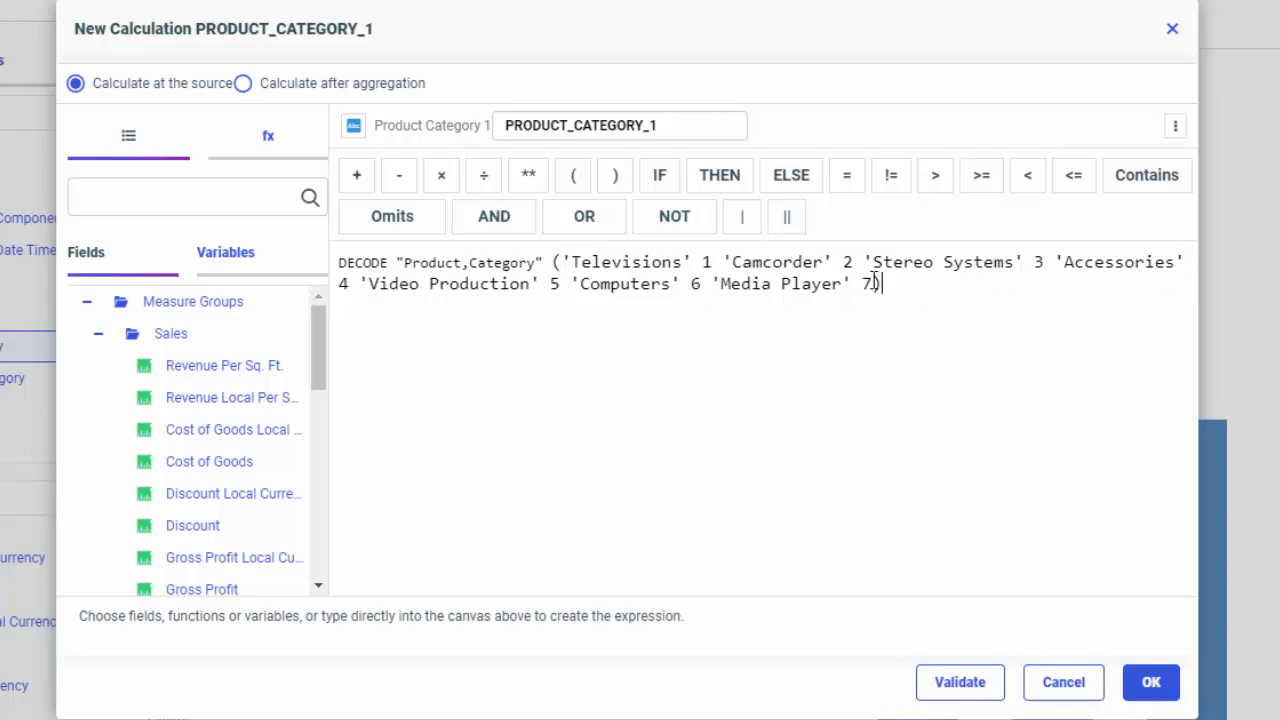
click(960, 682)
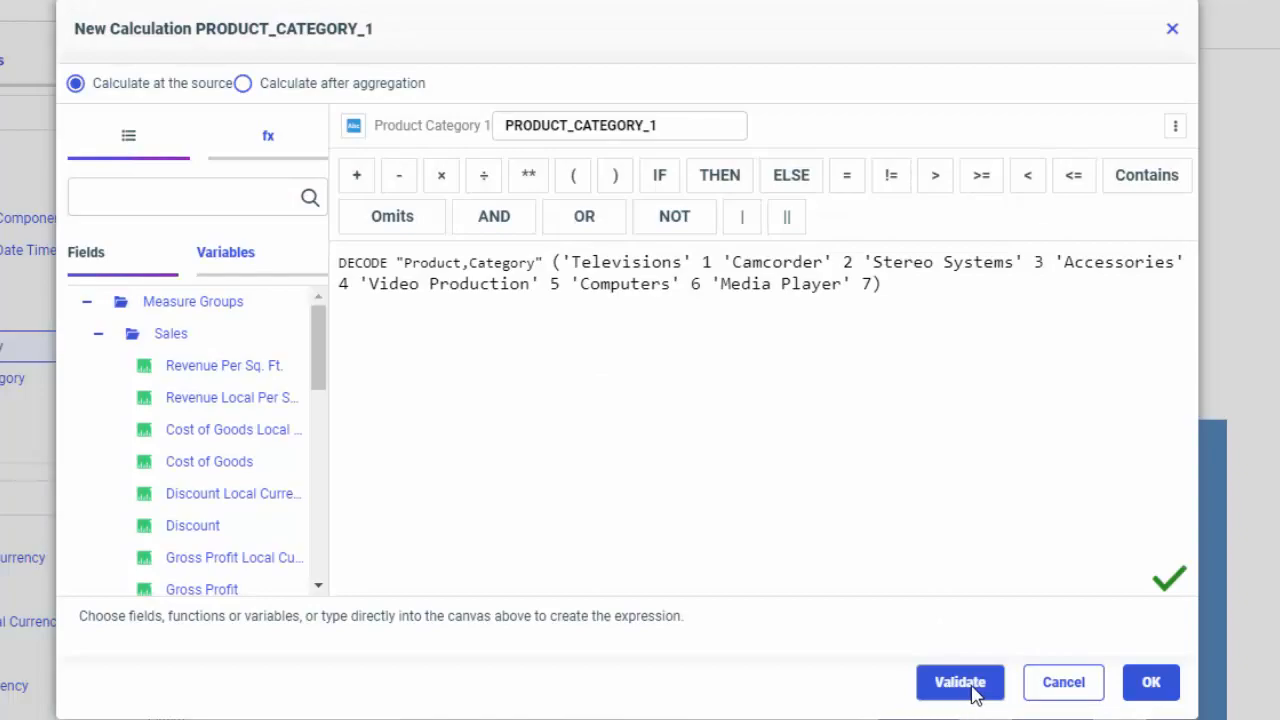
click(1150, 682)
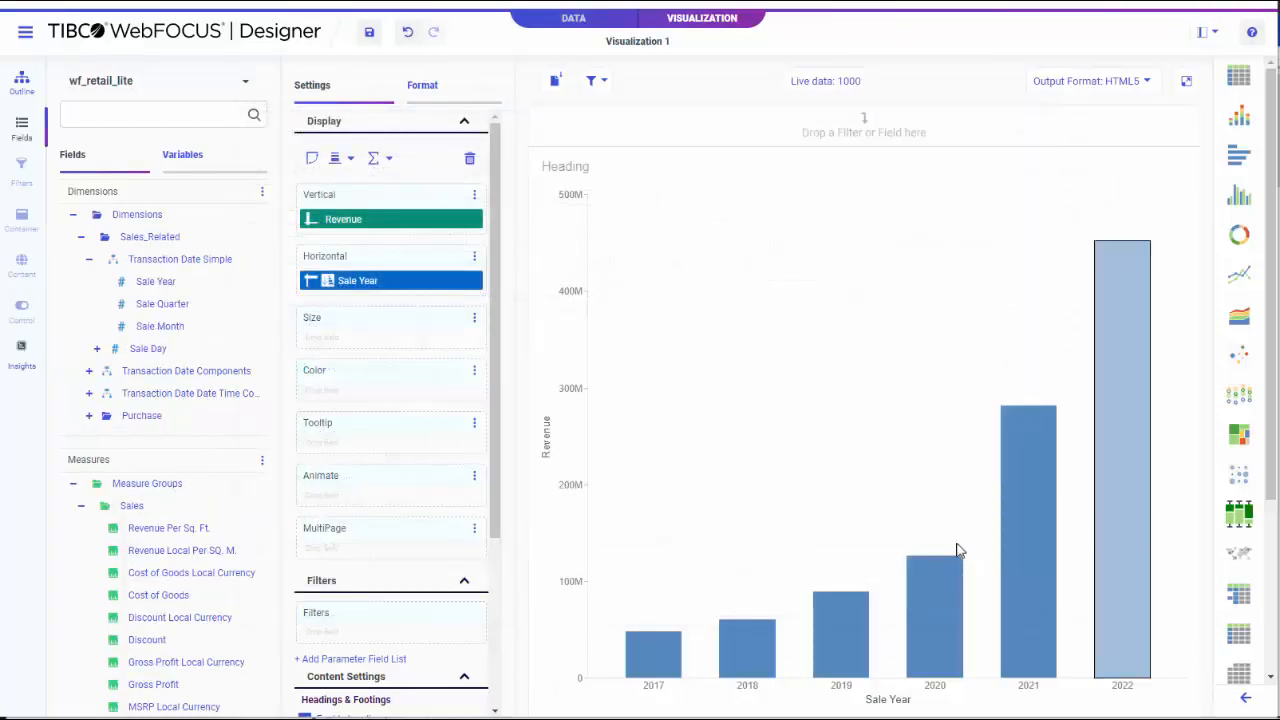
Search the fields for 'product' and colour the bars by Product Category 1.
click(150, 114)
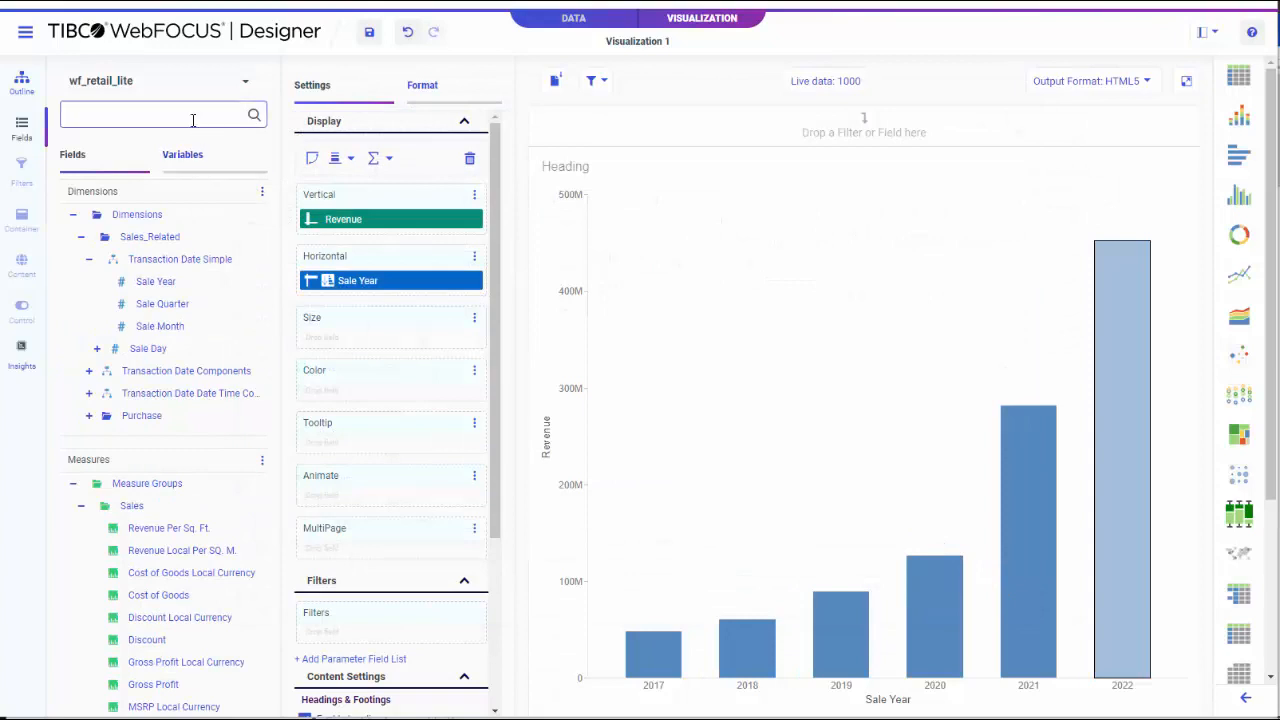
text(product)
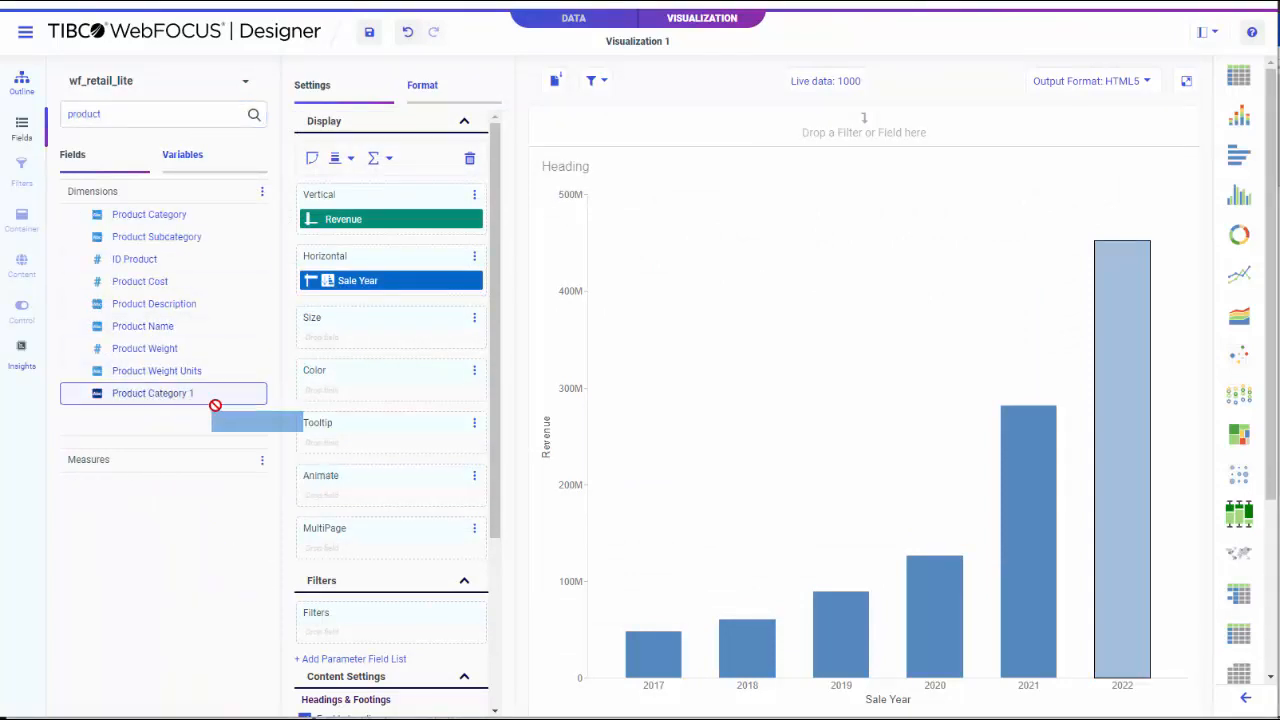
drag(152, 392, 390, 380)
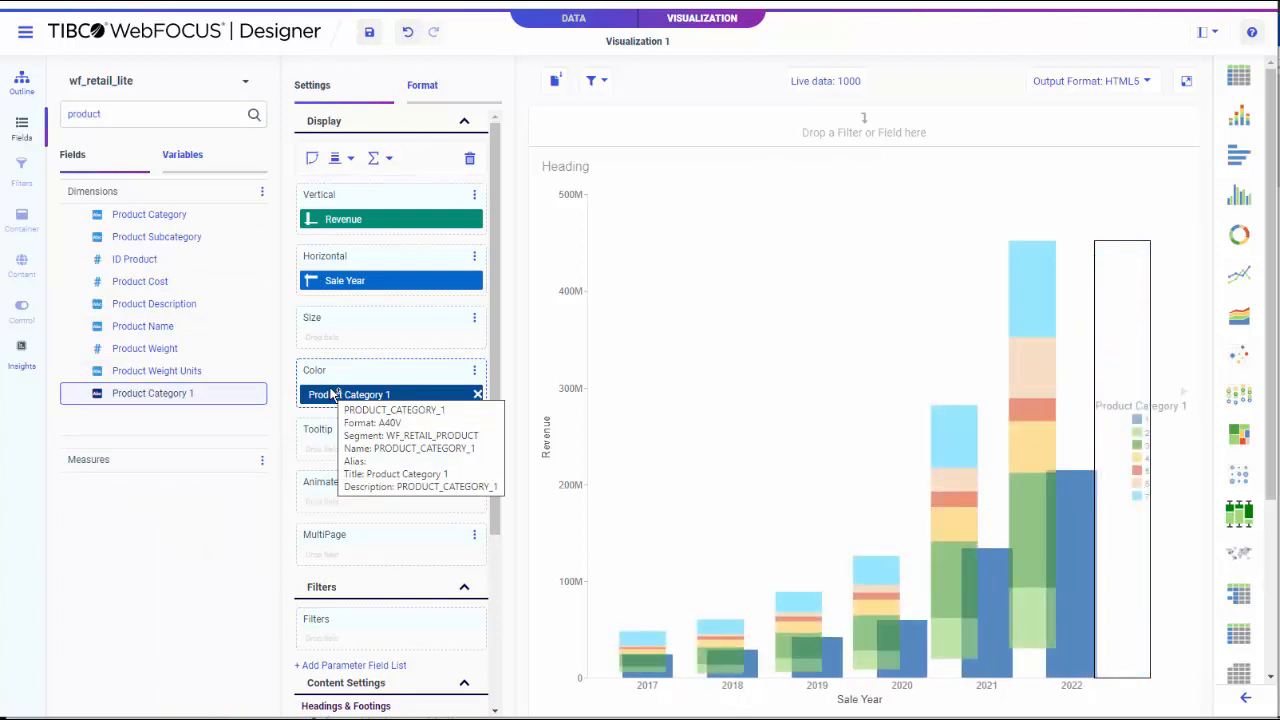